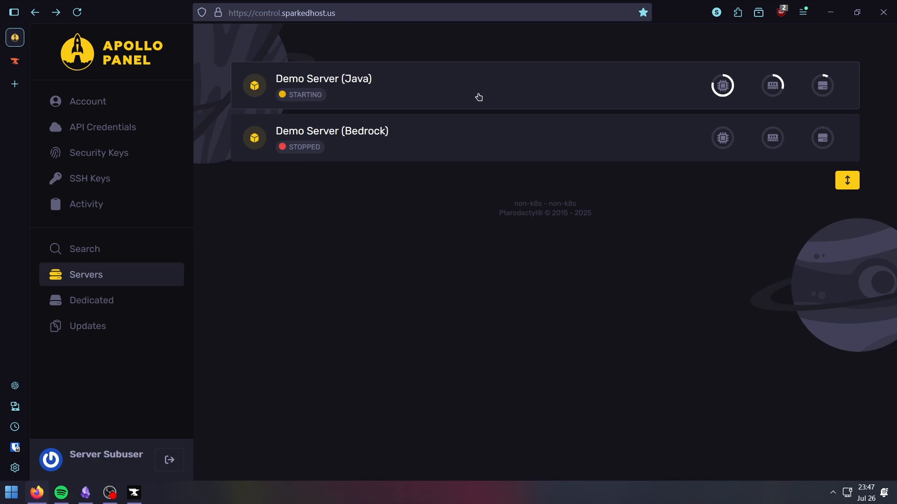
mouse_move(505, 87)
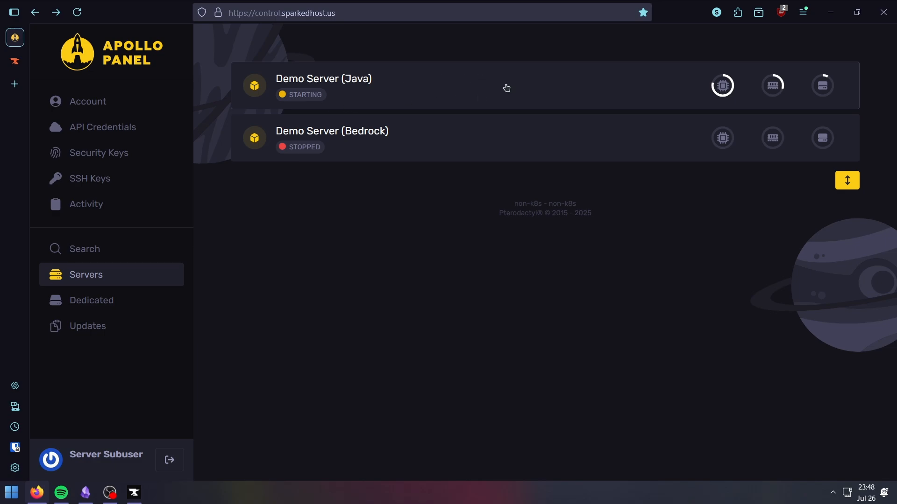
On Demo Server (Java), search the modpack catalogue for 'beyond dep' and start installing Beyond Depth.
click(322, 86)
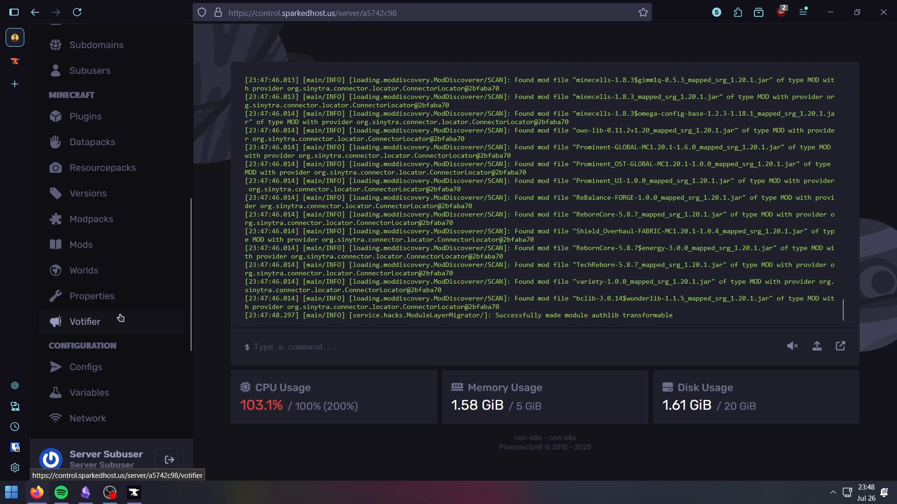
click(91, 219)
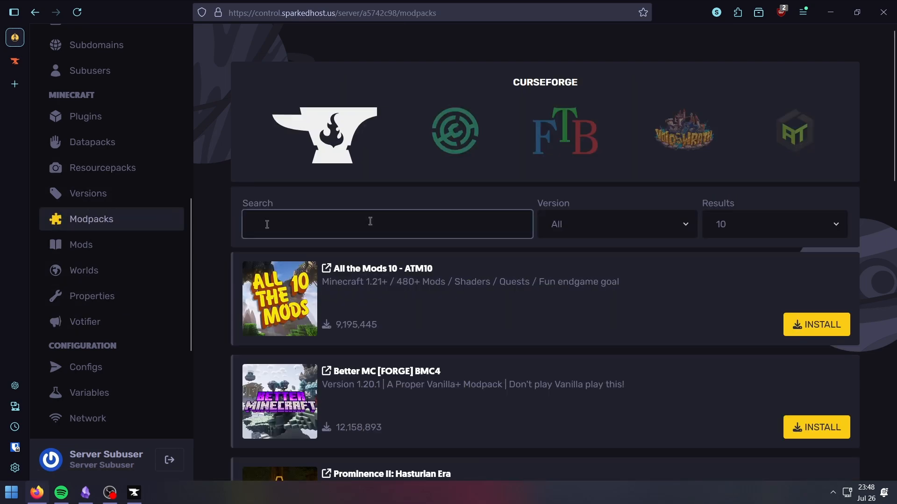
text(beyond)
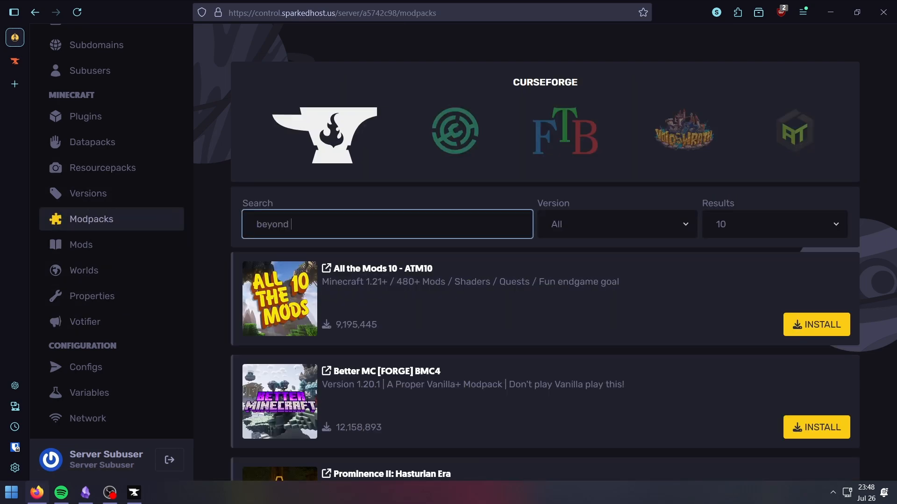
text(dep)
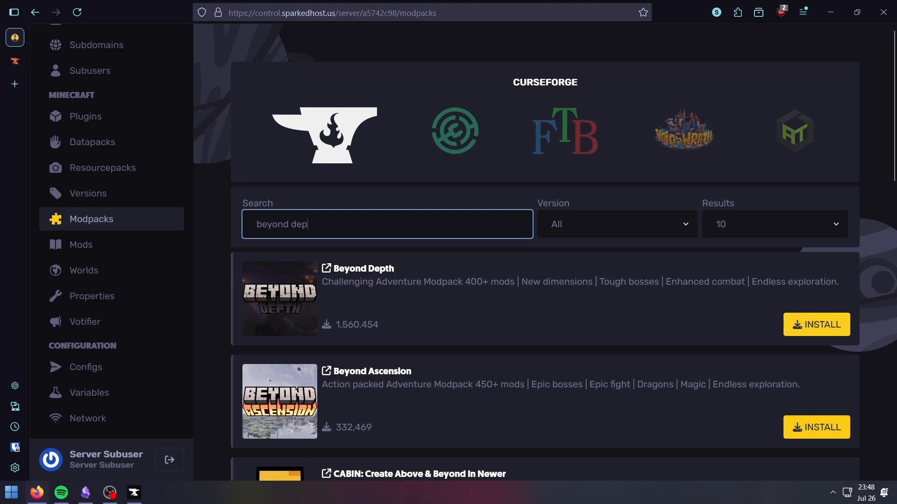
click(816, 324)
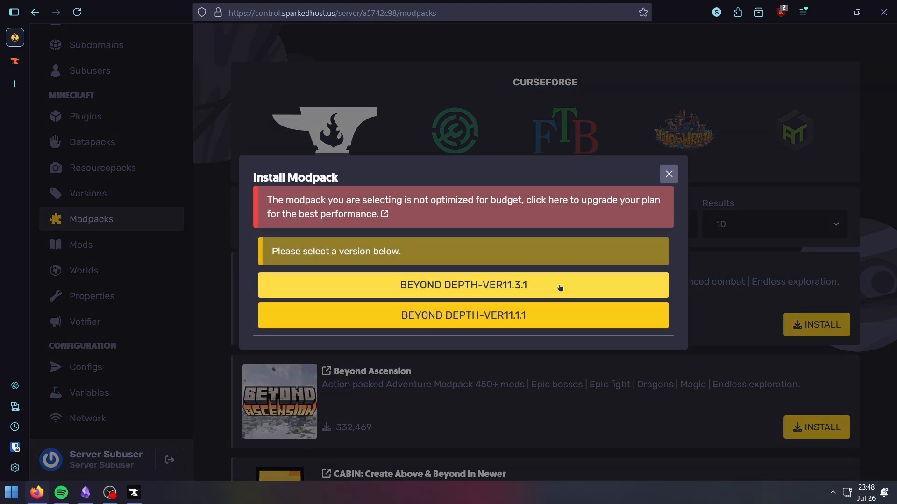
Install Beyond Depth version 11.3.1 on the server with Wipe server files enabled.
click(463, 285)
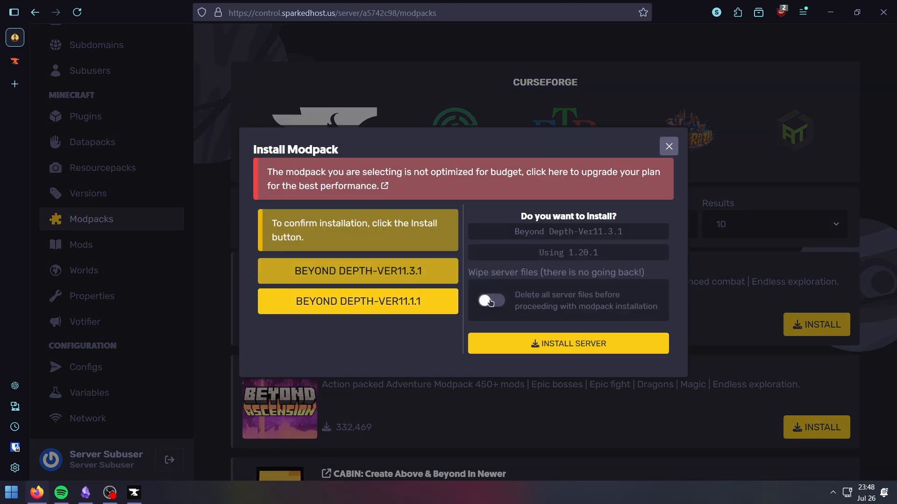
click(490, 301)
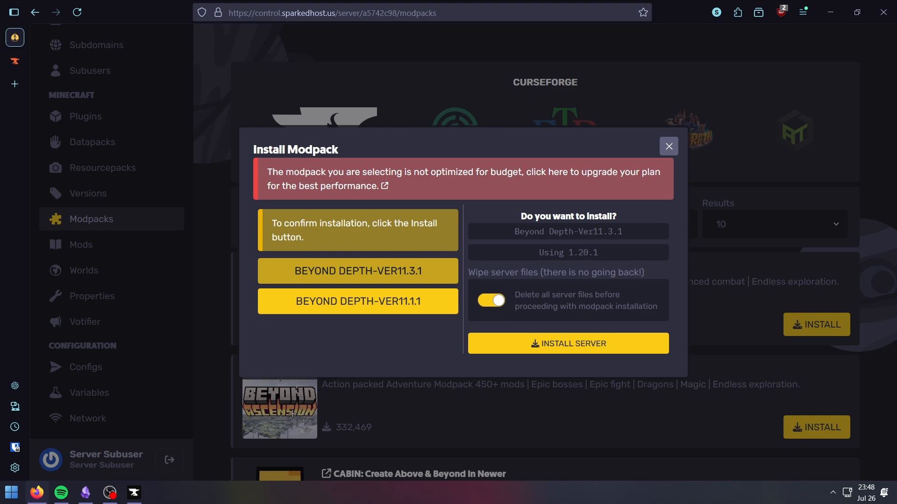
click(382, 186)
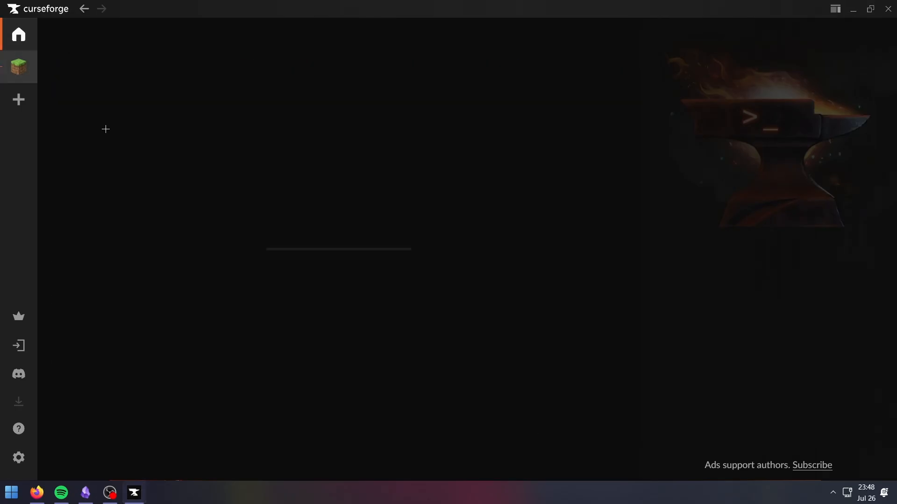
Search CurseForge's Minecraft projects for 'beyond d' to list the Beyond Depth modpack.
click(18, 65)
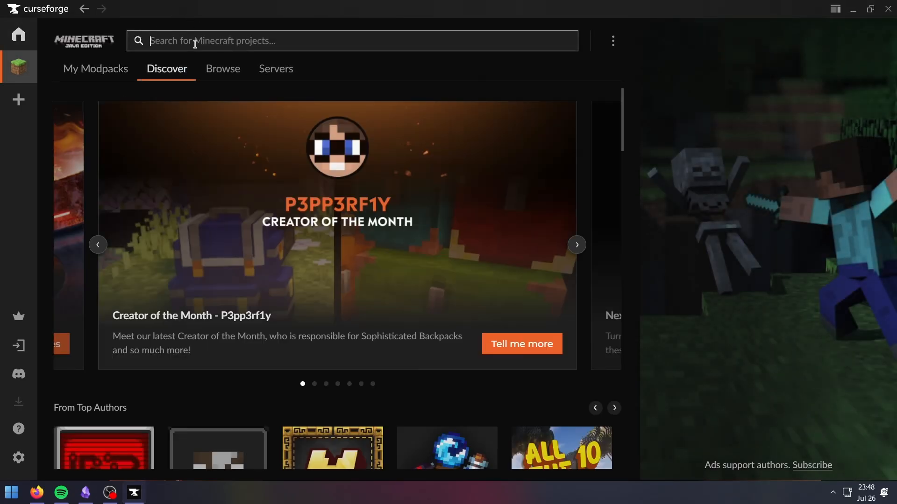
text(beyond d)
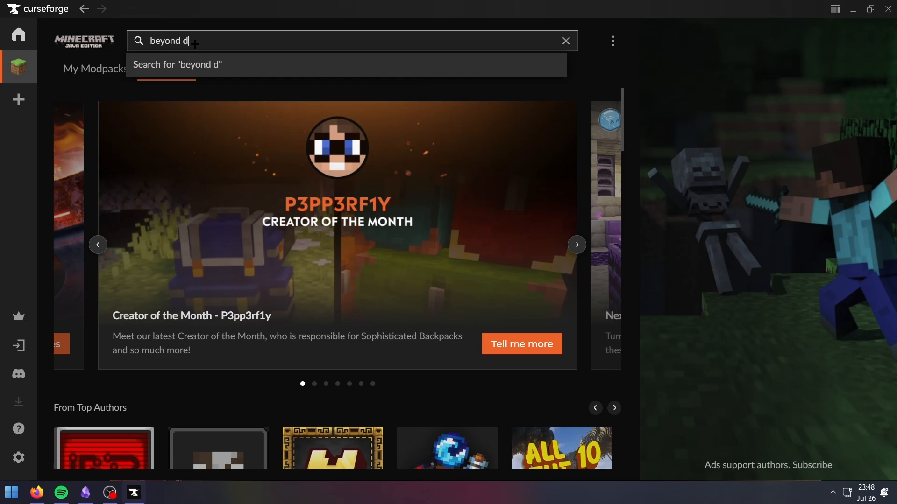
key(Return)
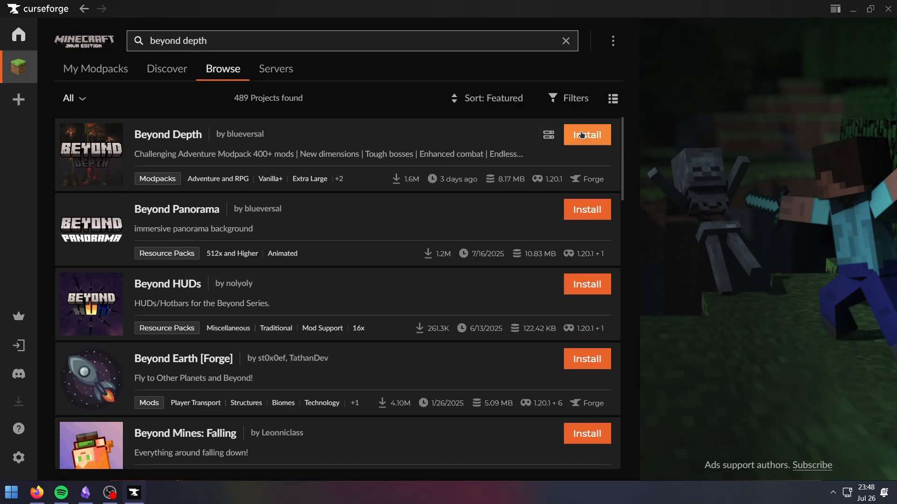